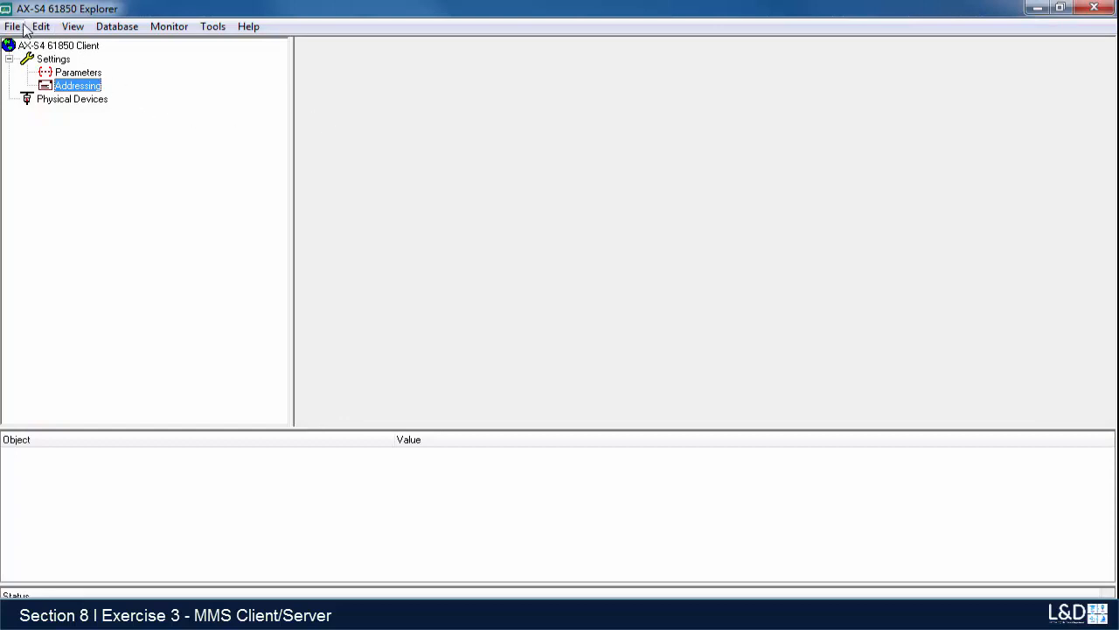
{"action": "mouse_move", "coordinate": [24, 29]}
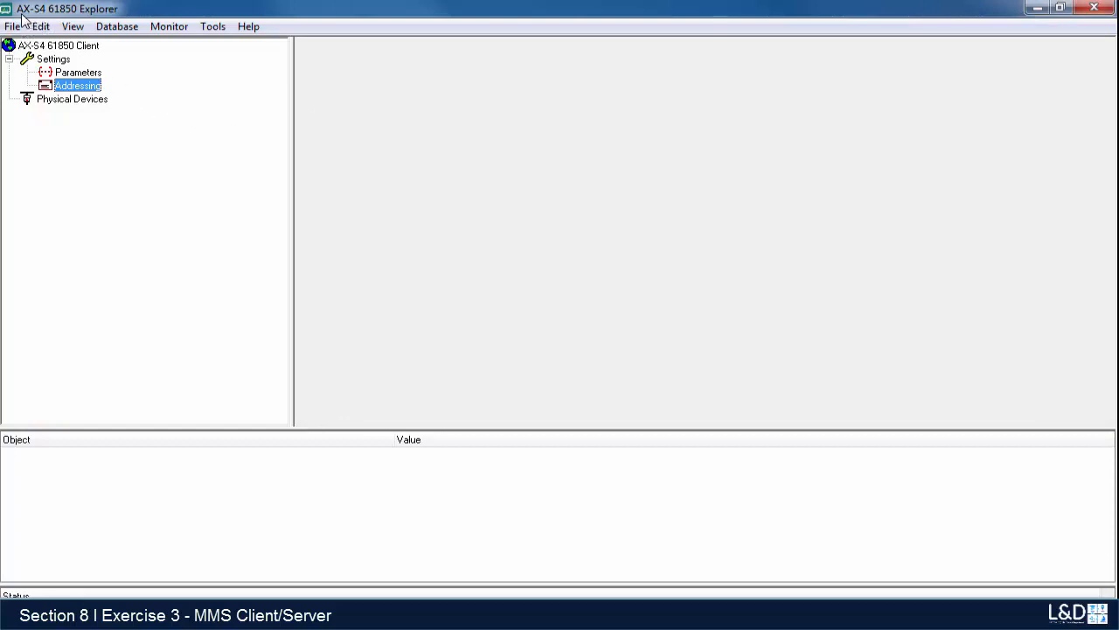
{"action": "mouse_move", "coordinate": [96, 22]}
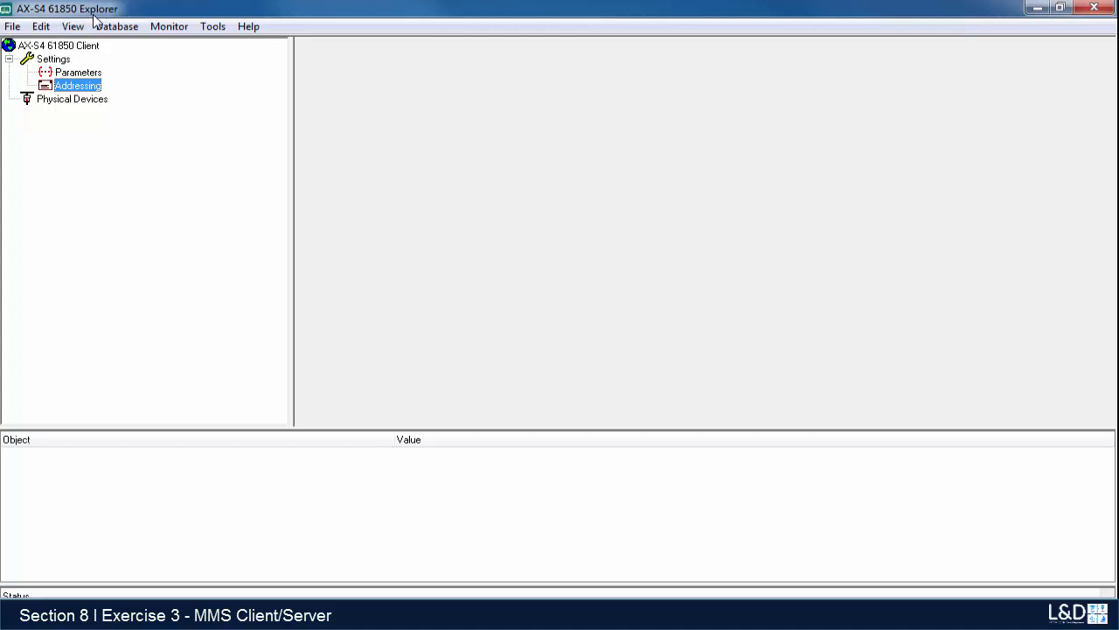
{"action": "mouse_move", "coordinate": [120, 141]}
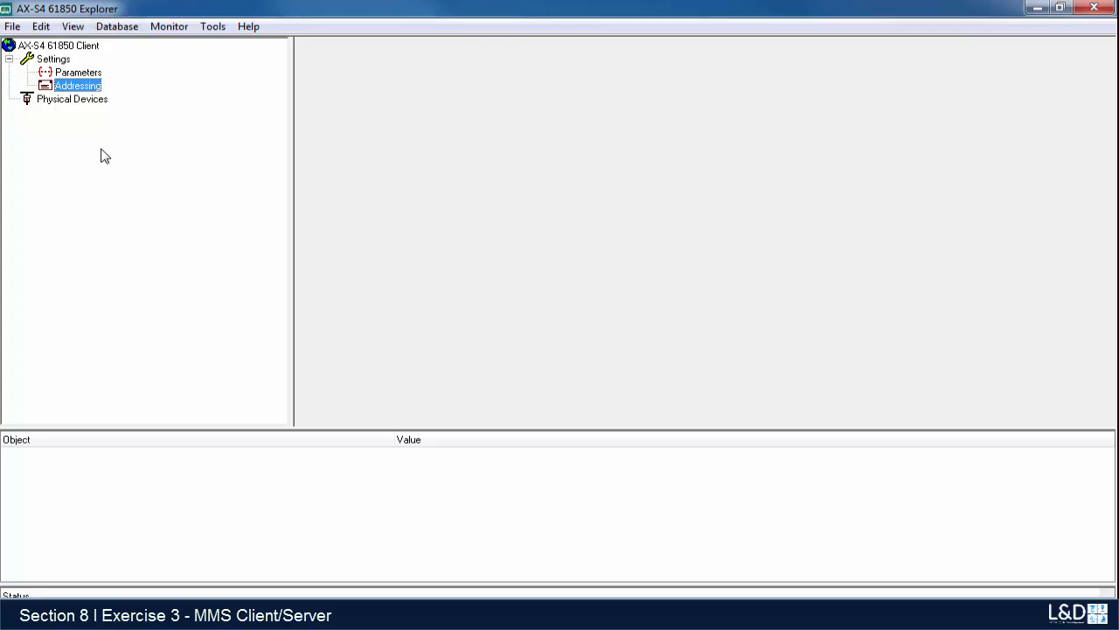
Open the AR Names addressing table from Settings > Addressing.
{"action": "double_click", "coordinate": [77, 85]}
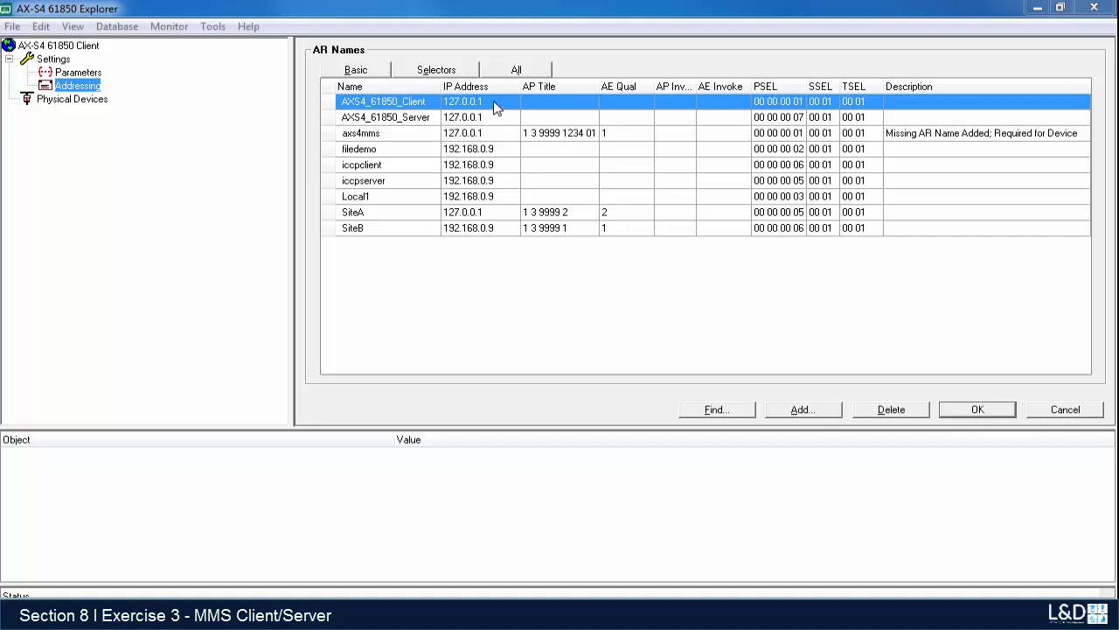
{"action": "mouse_move", "coordinate": [480, 131]}
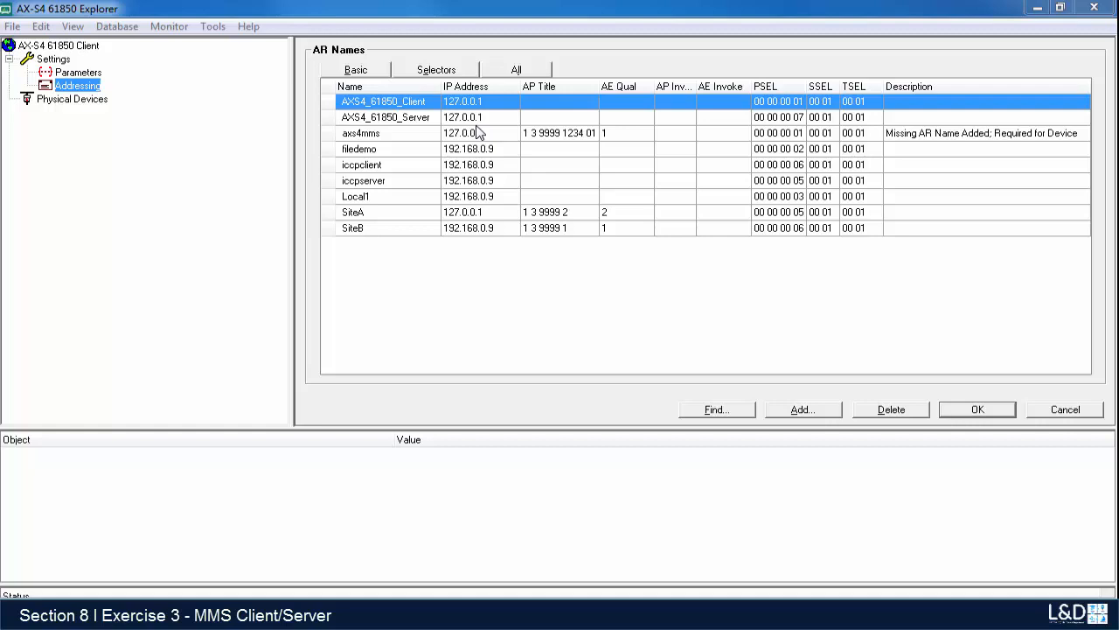
{"action": "mouse_move", "coordinate": [486, 147]}
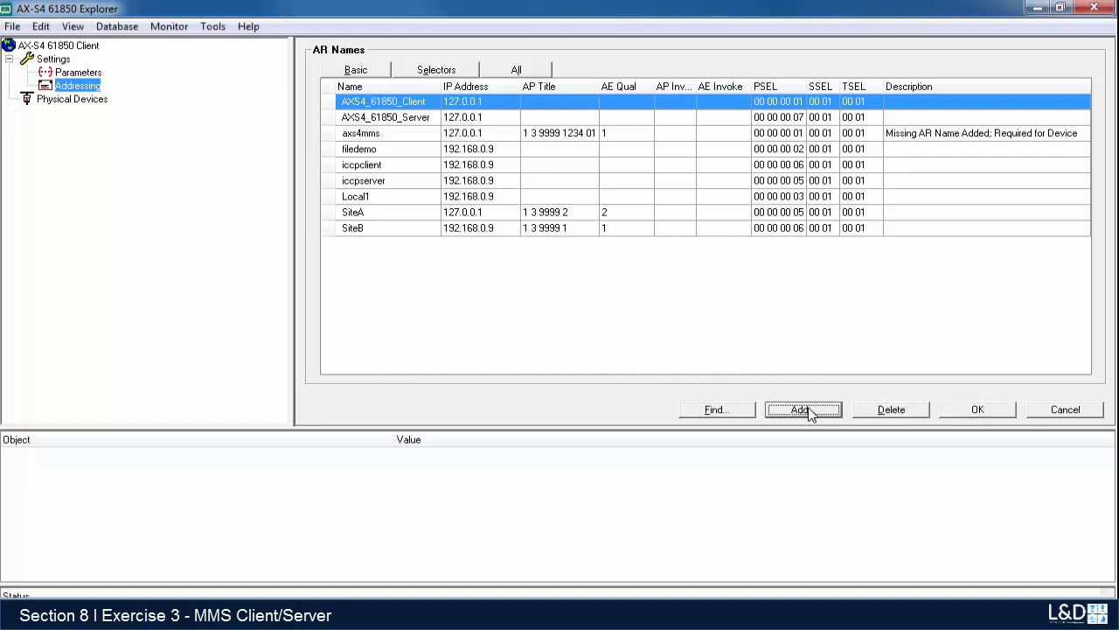
Add AR names UR1 (192.168.0.9) and UR2 (192.168.0.8).
{"action": "left_click", "coordinate": [803, 409]}
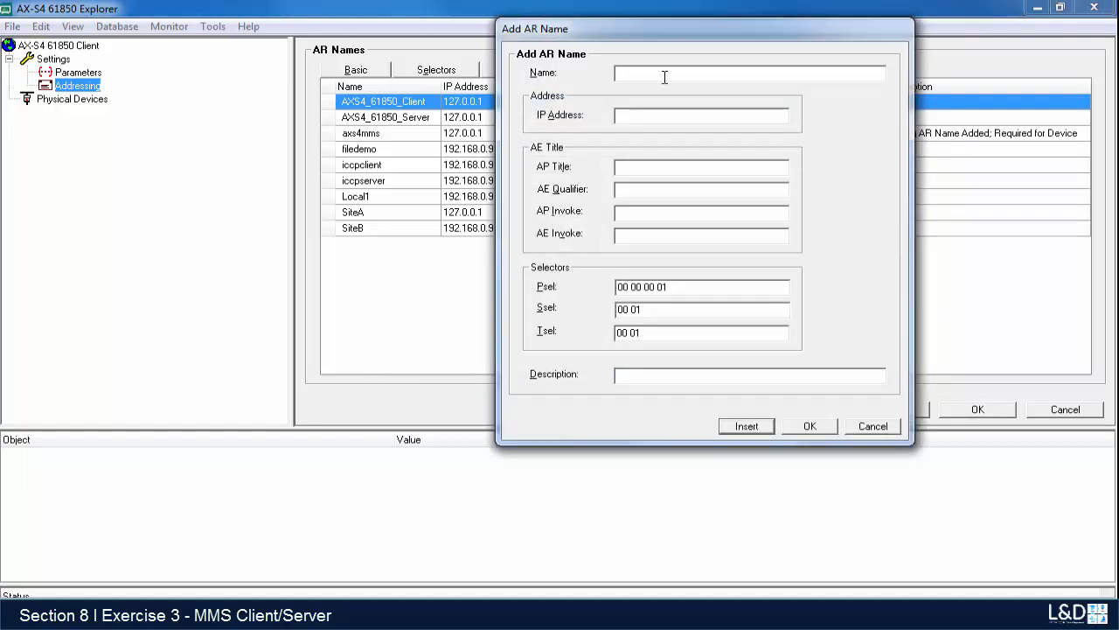
{"action": "type", "text": "UR1"}
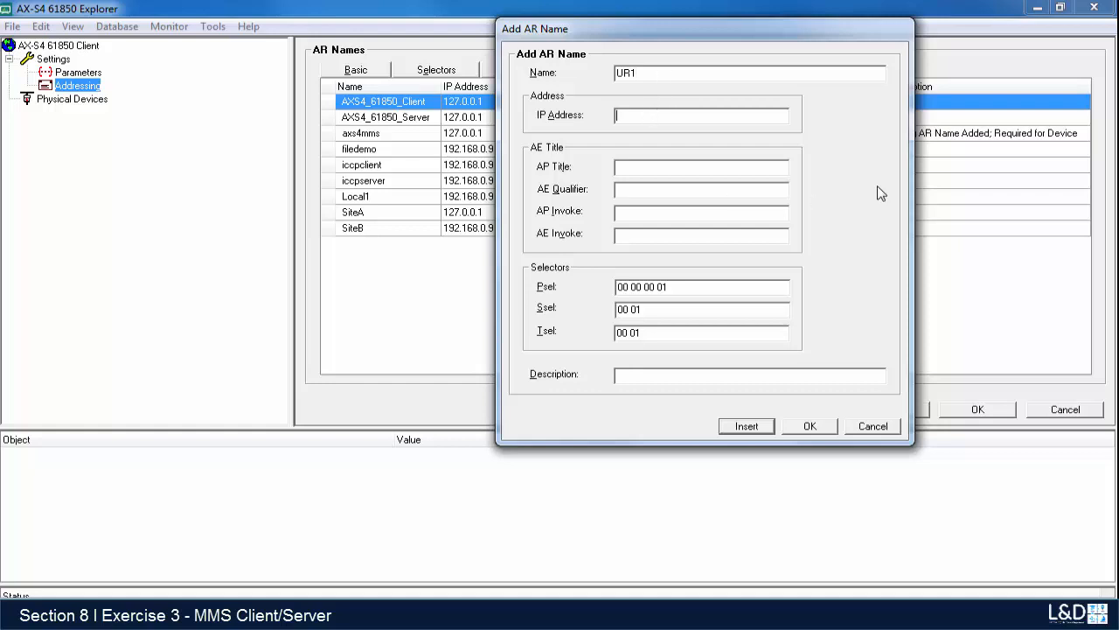
{"action": "type", "text": "192.168.0.9"}
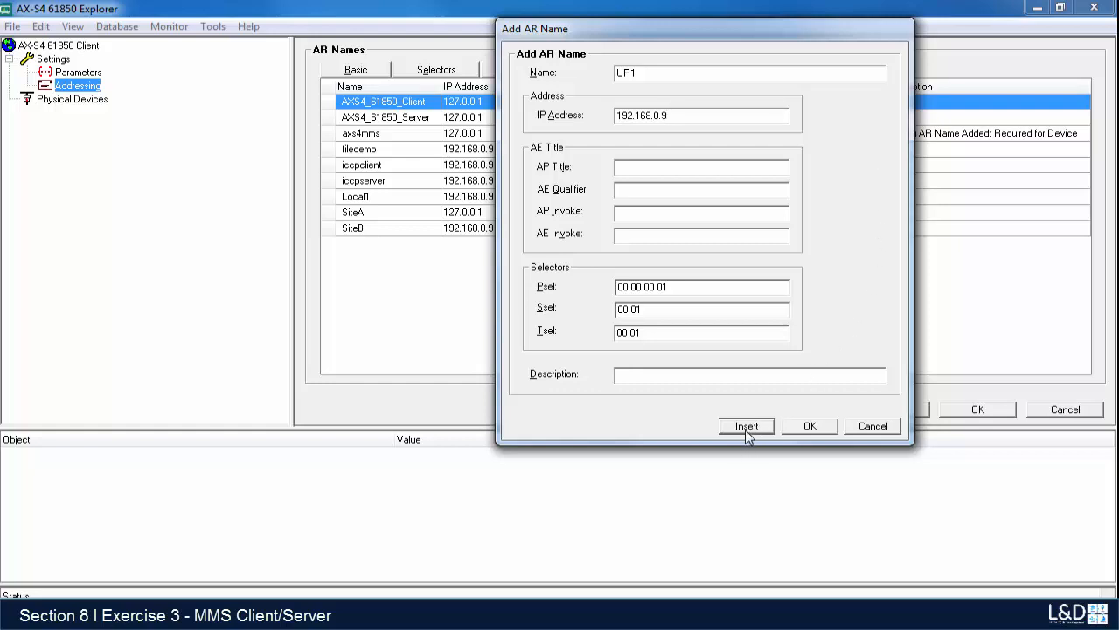
{"action": "left_click", "coordinate": [746, 426]}
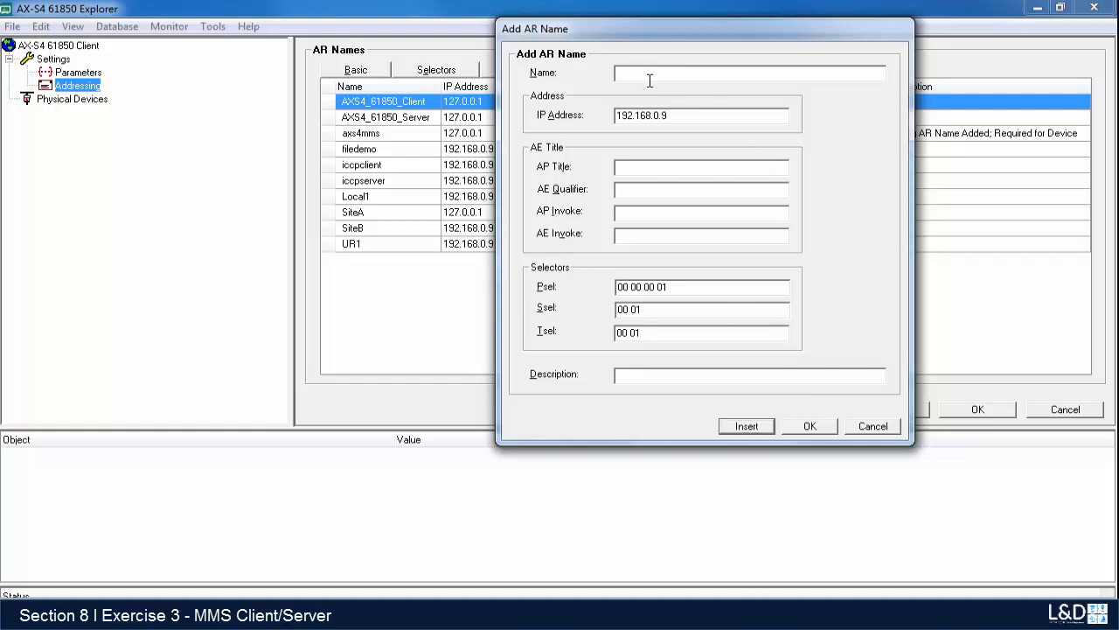
{"action": "type", "text": "UR2"}
{"action": "type", "text": "8"}
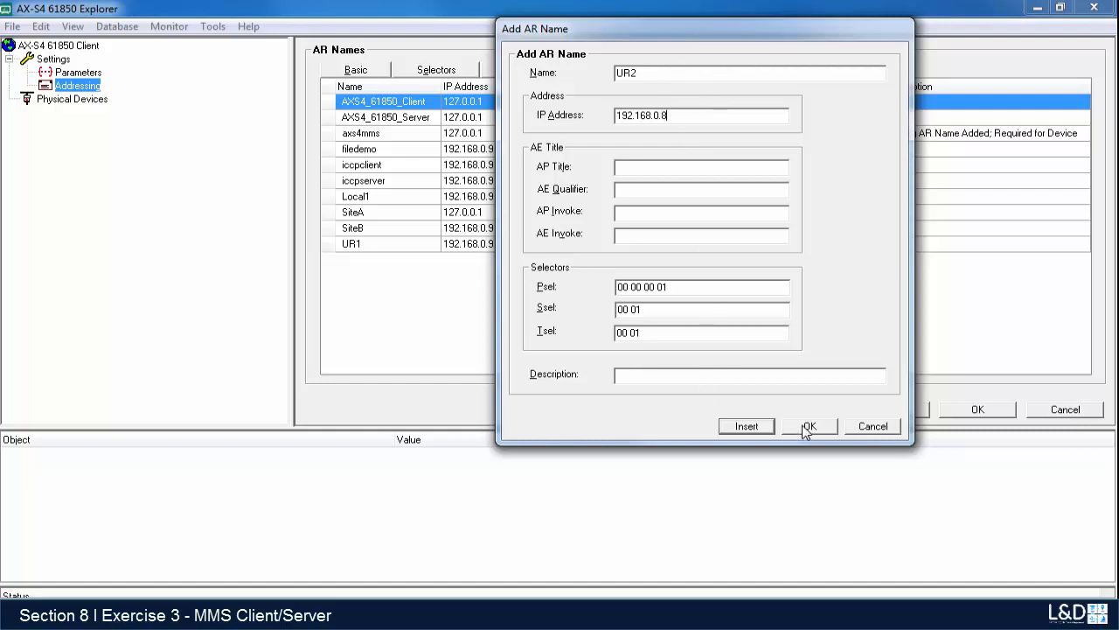
{"action": "left_click", "coordinate": [808, 426]}
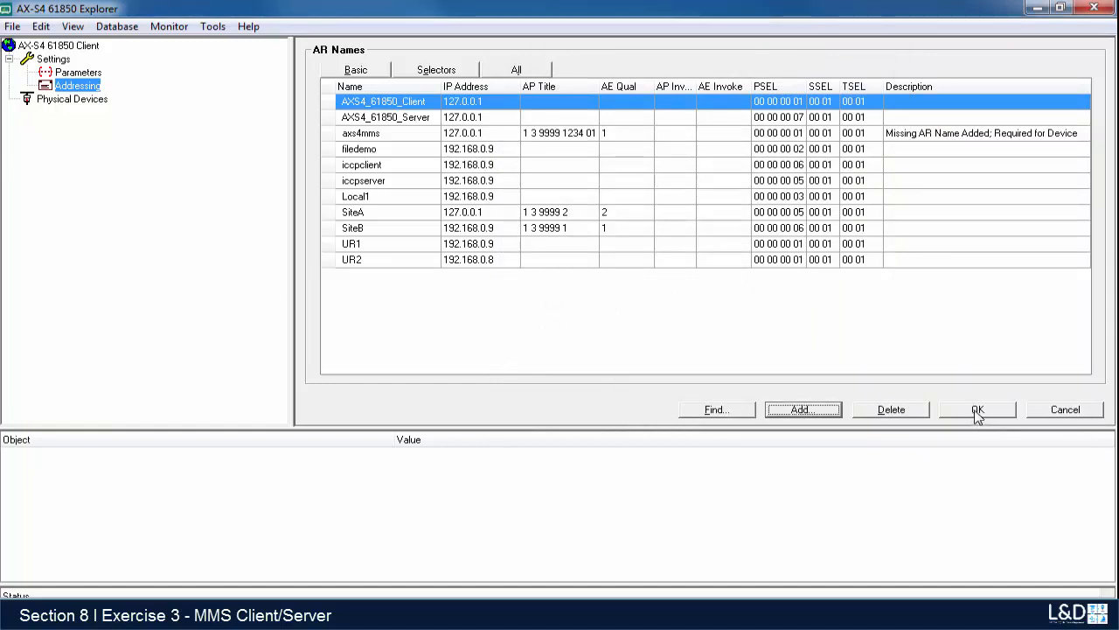
Confirm the AR names table and bring up the Physical Devices context menu.
{"action": "left_click", "coordinate": [978, 409]}
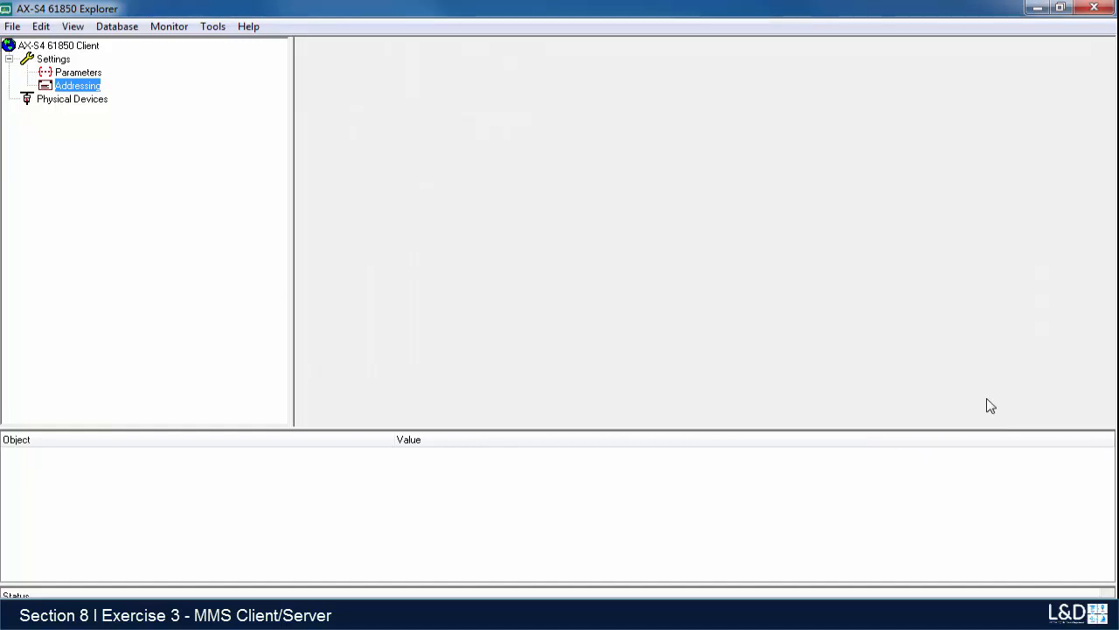
{"action": "mouse_move", "coordinate": [41, 122]}
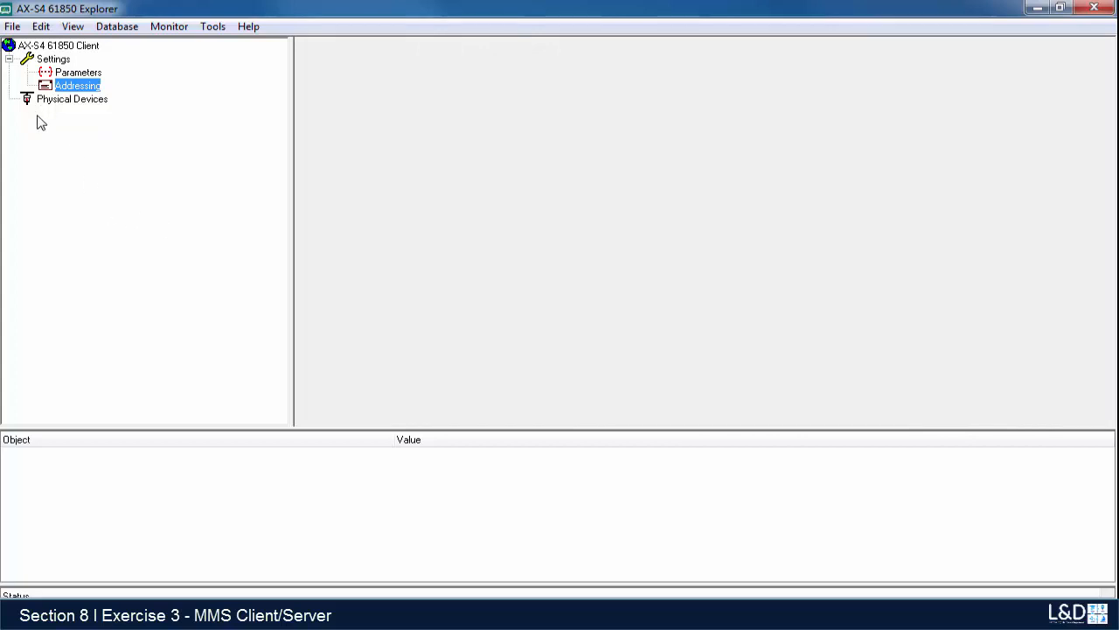
{"action": "mouse_move", "coordinate": [59, 108]}
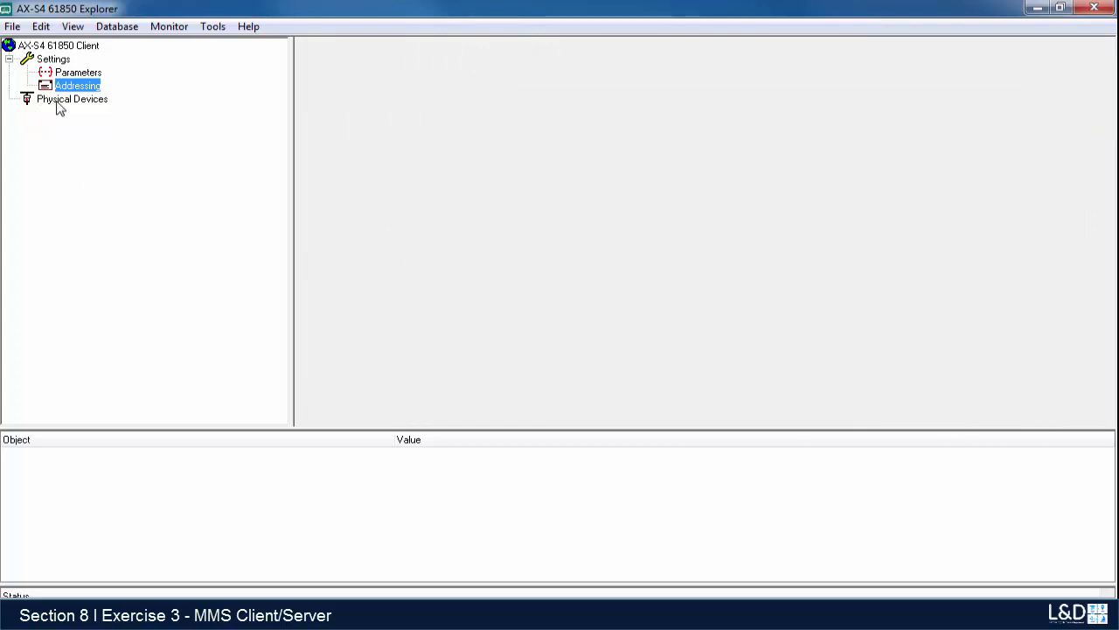
{"action": "mouse_move", "coordinate": [64, 107]}
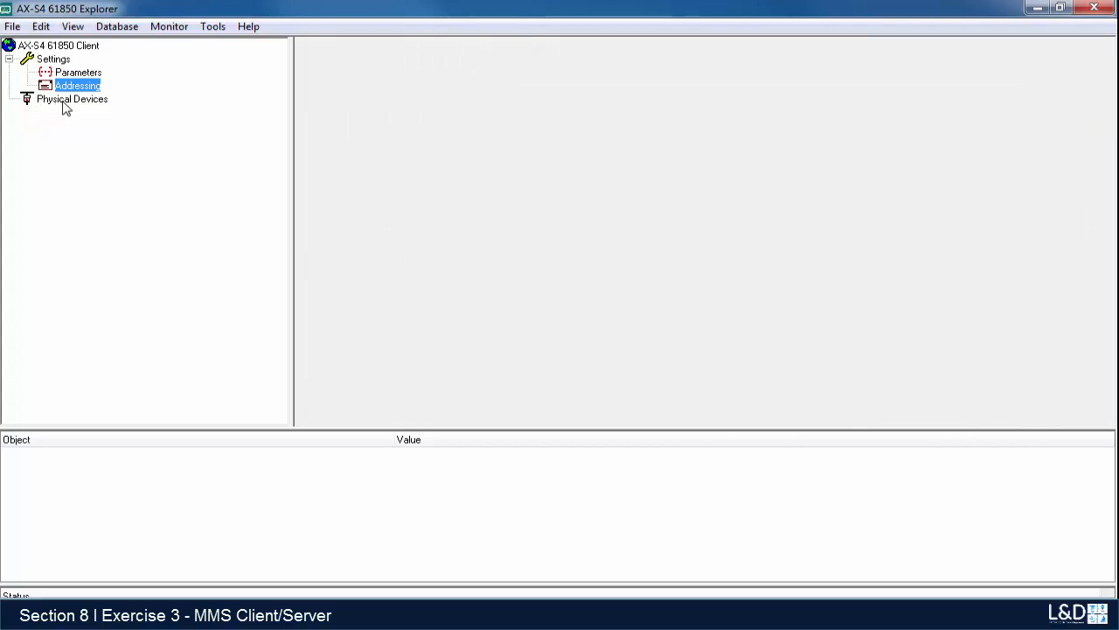
{"action": "left_click", "coordinate": [72, 99]}
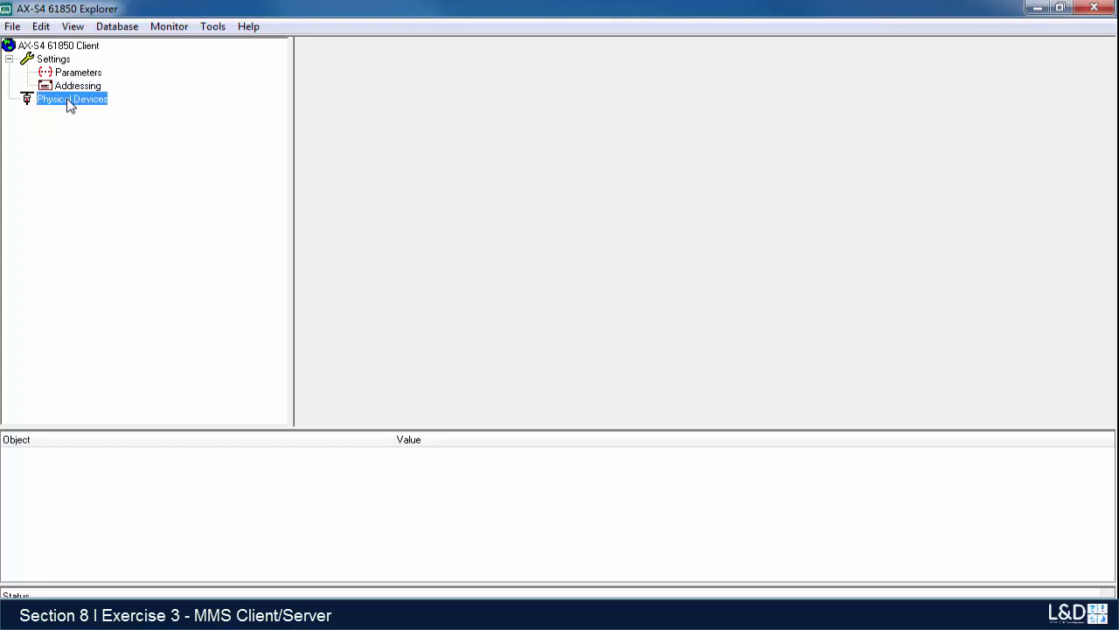
{"action": "right_click", "coordinate": [72, 98]}
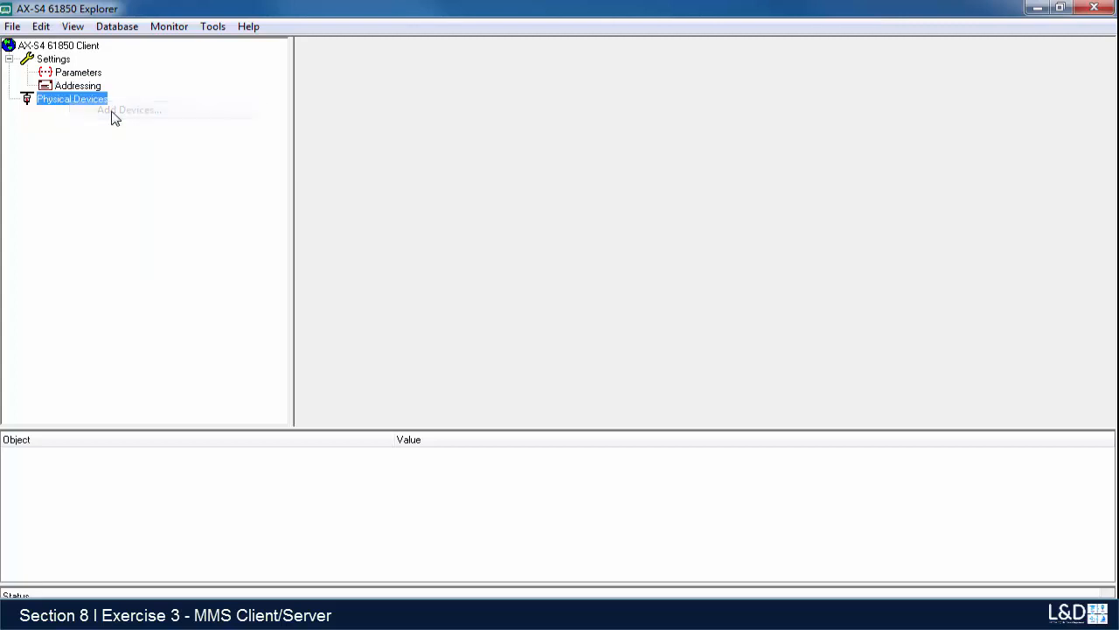
Add physical device UR1 linked to the UR1 AR name and save.
{"action": "left_click", "coordinate": [129, 109]}
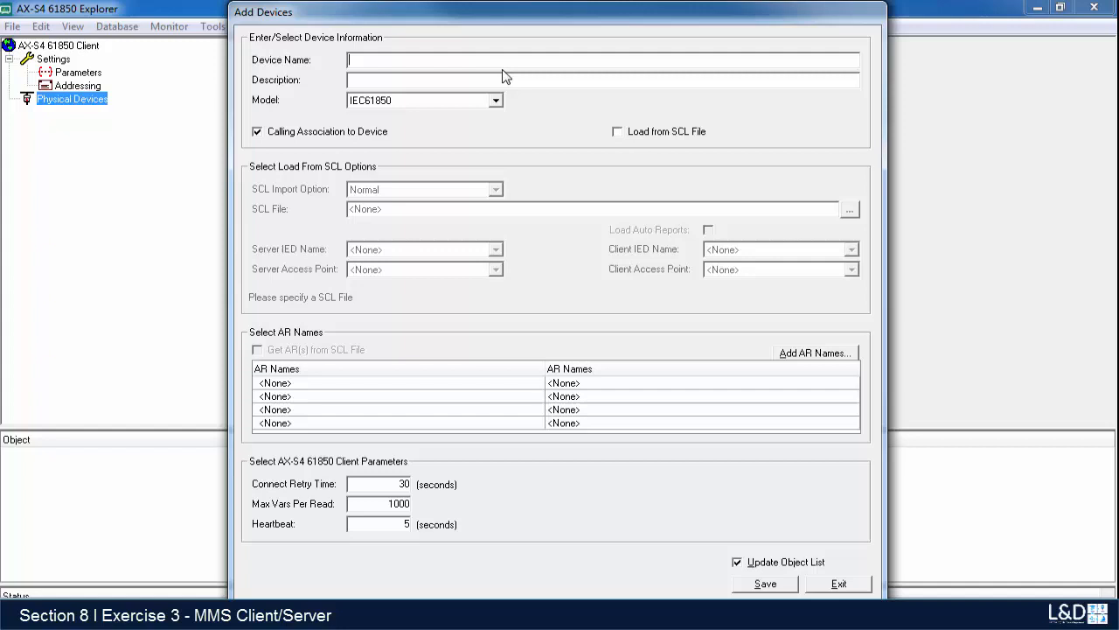
{"action": "mouse_move", "coordinate": [609, 163]}
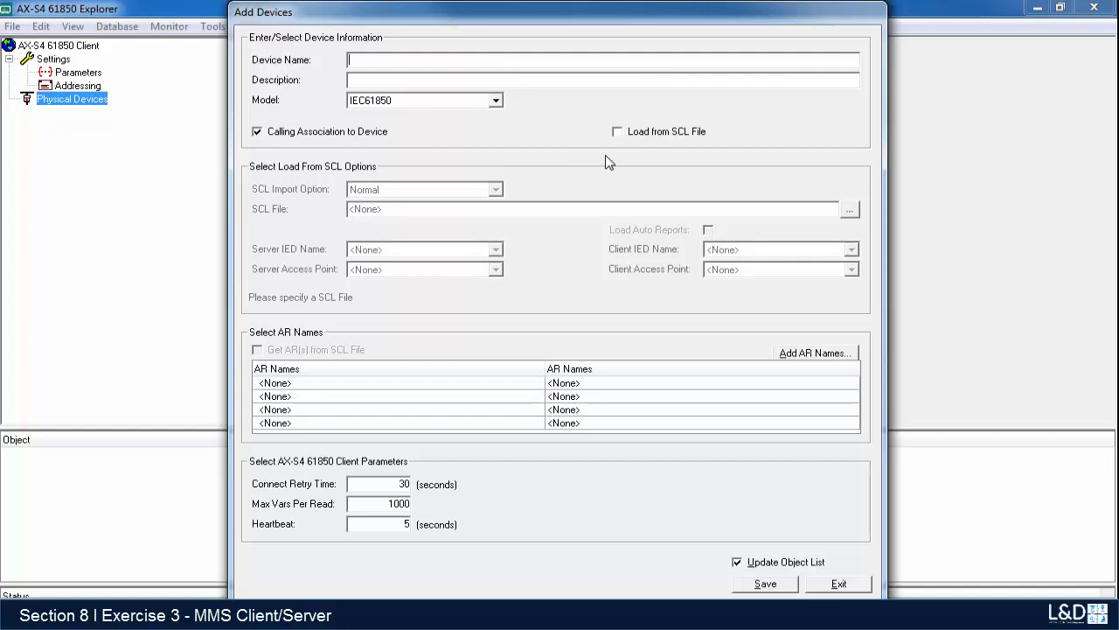
{"action": "type", "text": "UR1"}
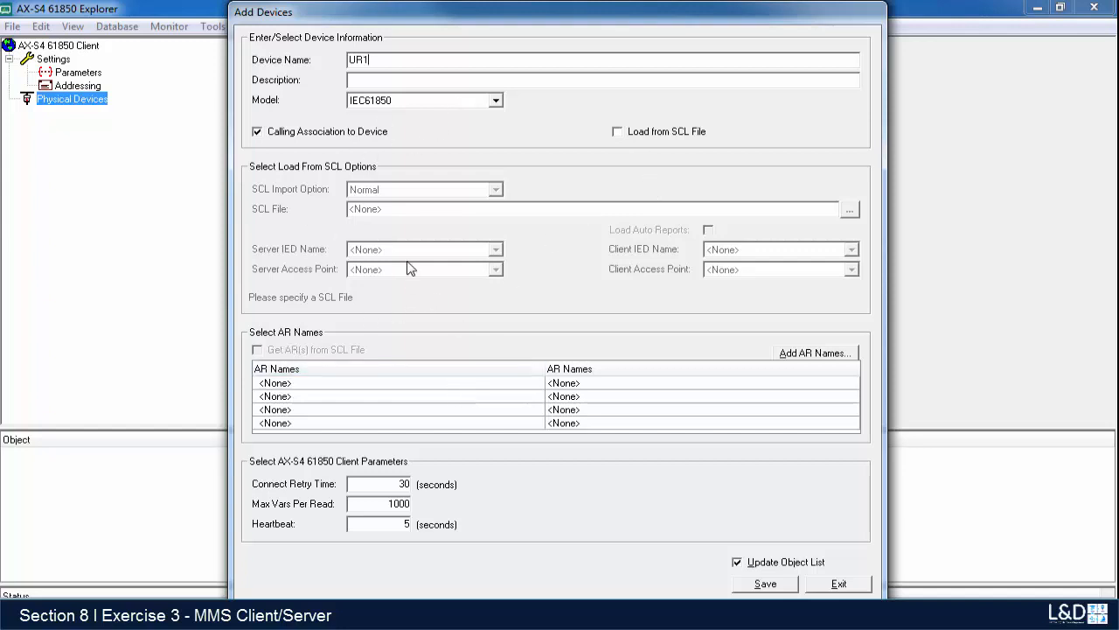
{"action": "mouse_move", "coordinate": [302, 344]}
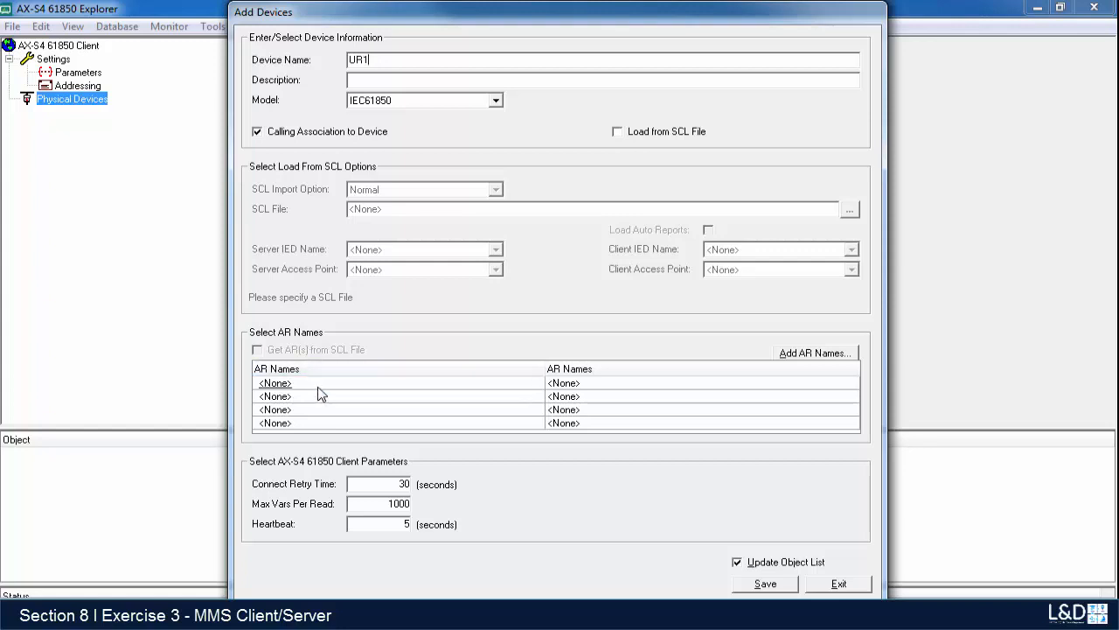
{"action": "left_click", "coordinate": [535, 383]}
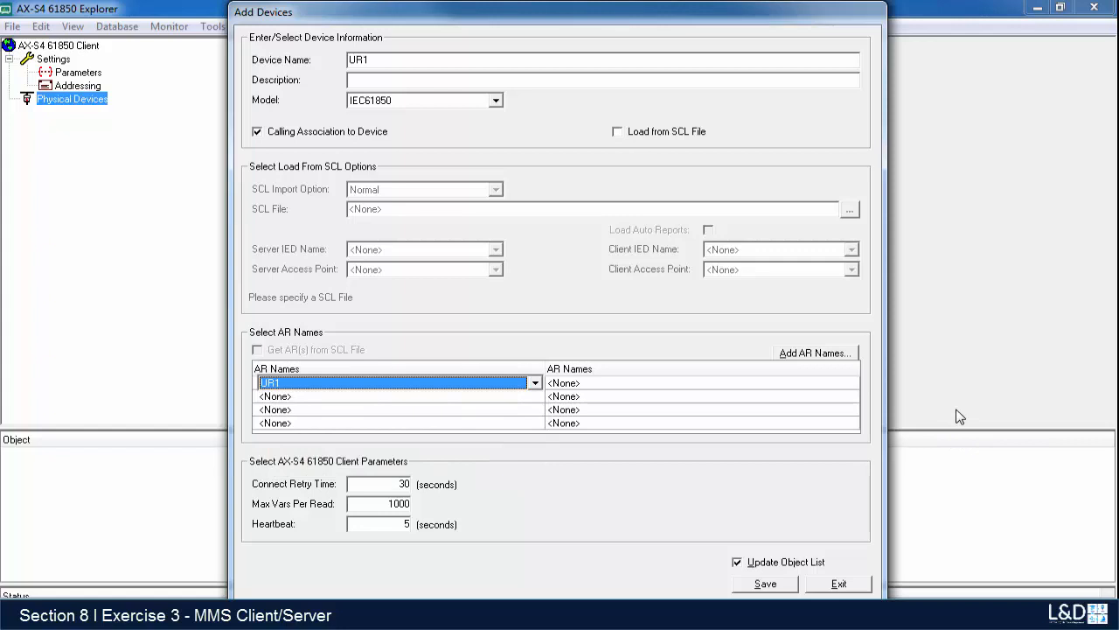
{"action": "left_click", "coordinate": [764, 584]}
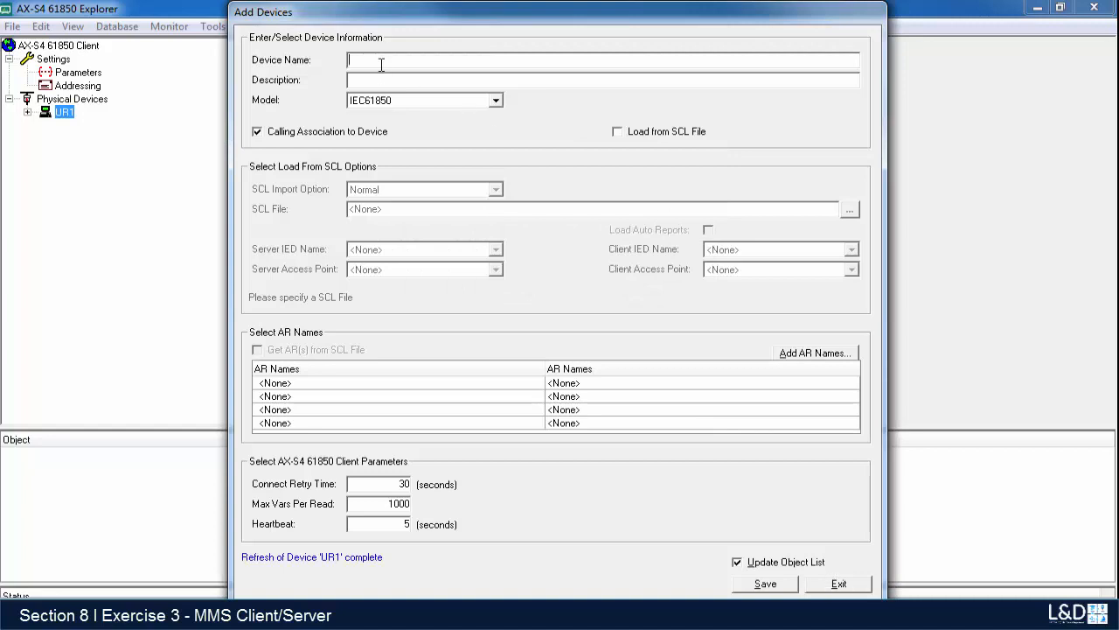
Add physical device UR2 linked to the UR2 AR name and save.
{"action": "type", "text": "UR2"}
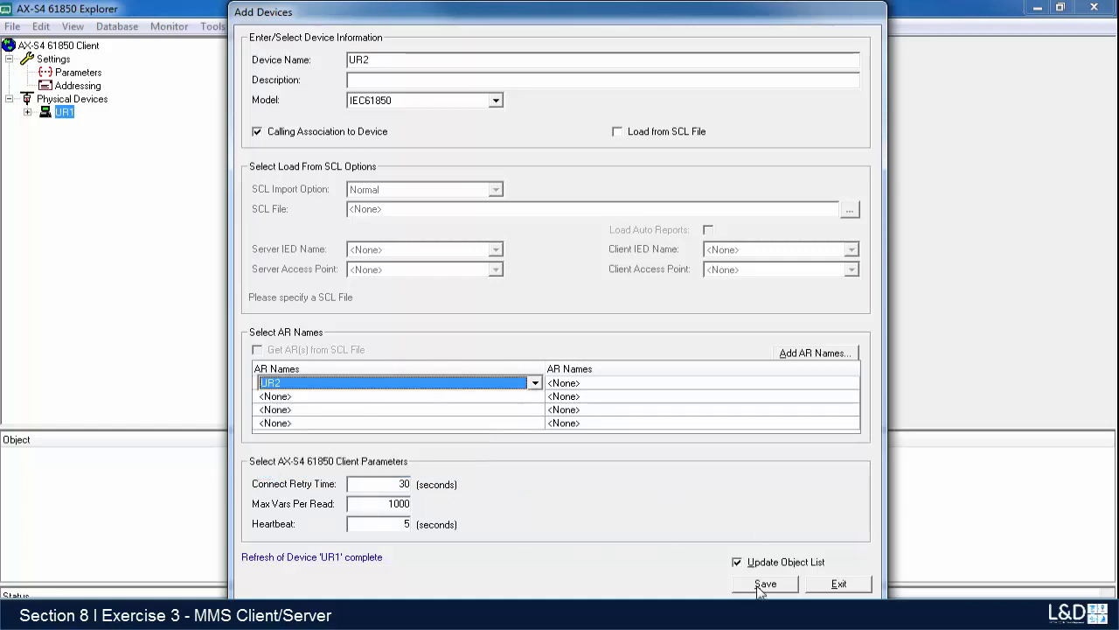
{"action": "left_click", "coordinate": [764, 584]}
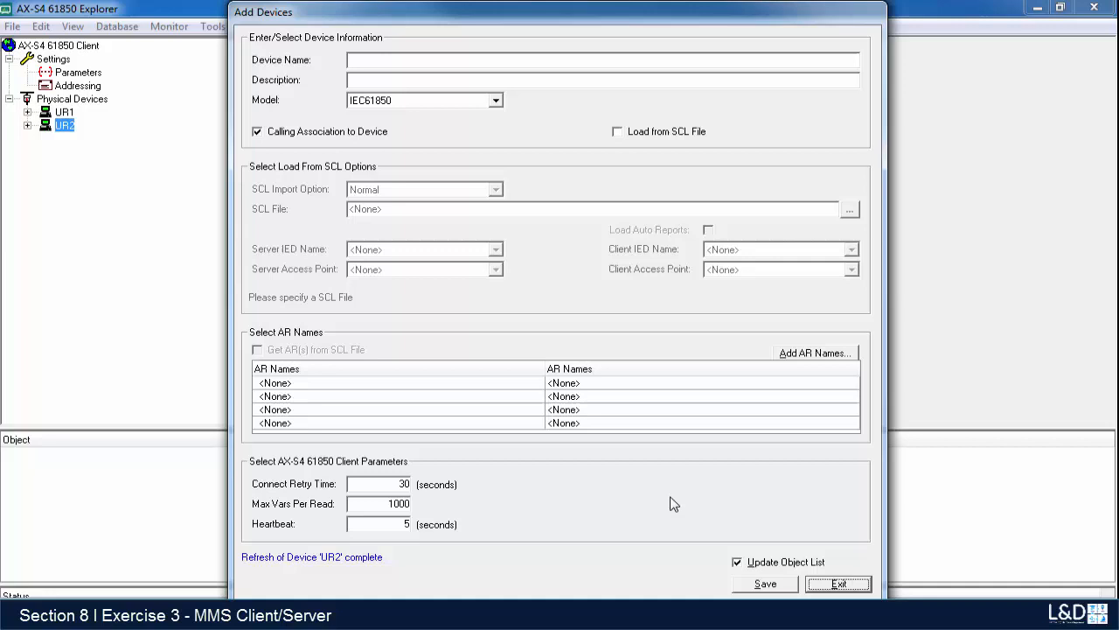
{"action": "mouse_move", "coordinate": [405, 269]}
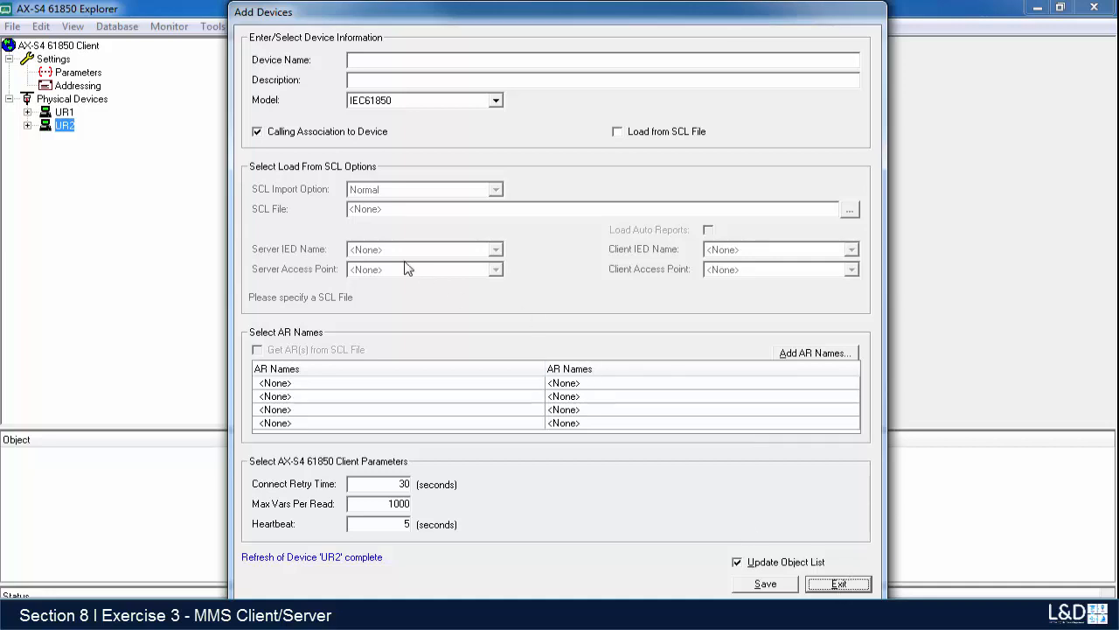
{"action": "mouse_move", "coordinate": [852, 586]}
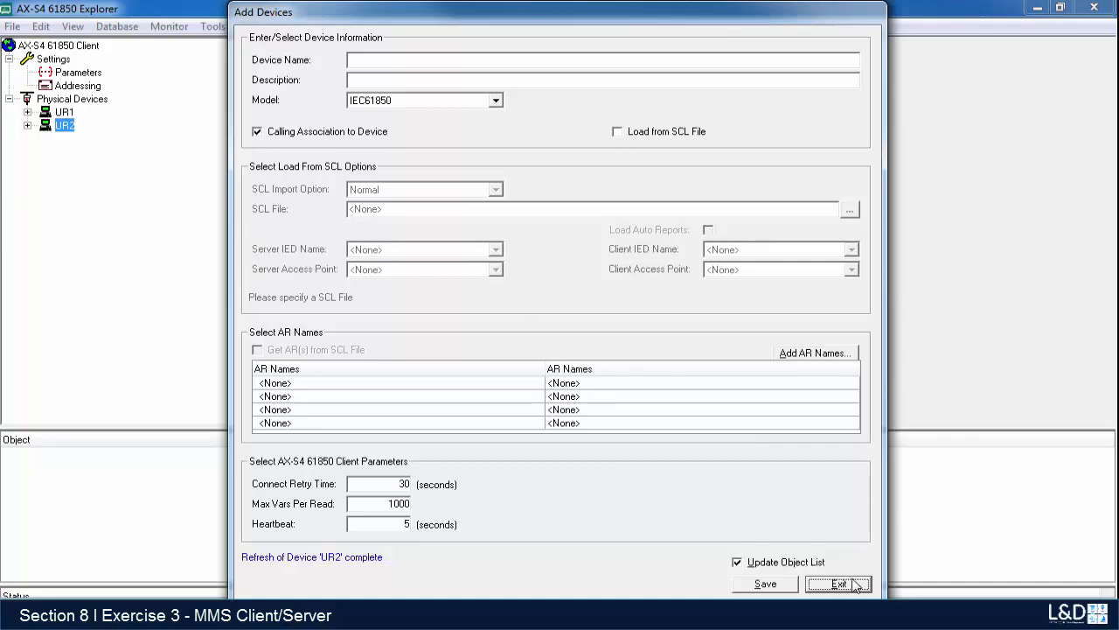